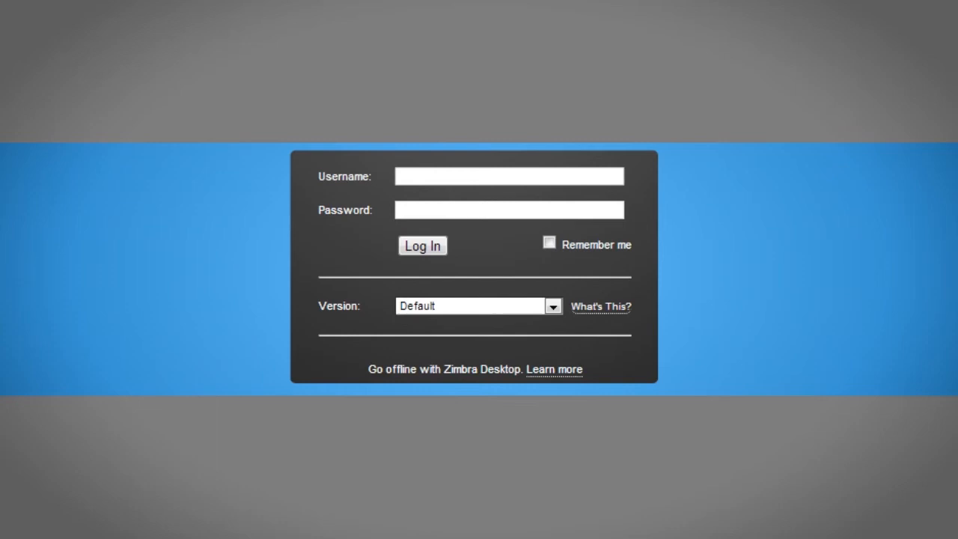
{"action": "type", "text": "guest"}
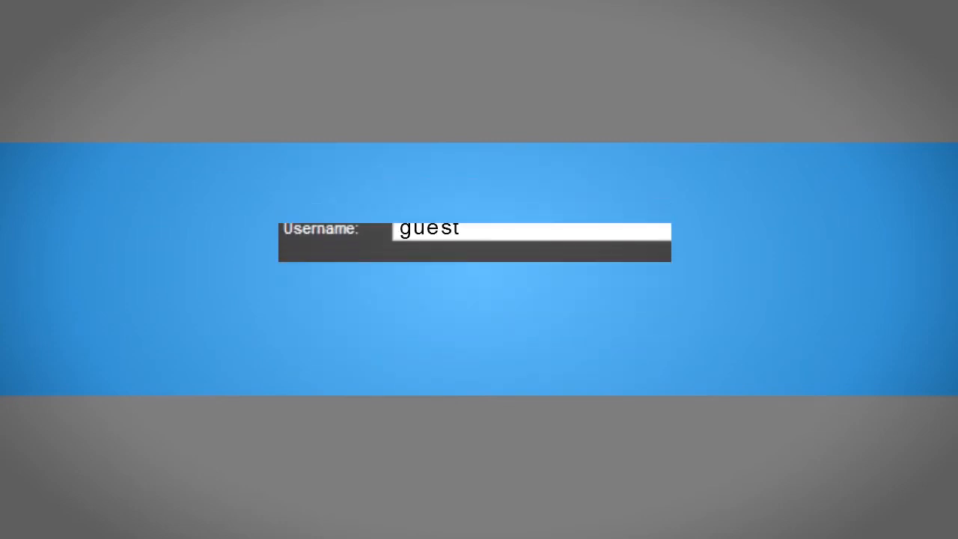